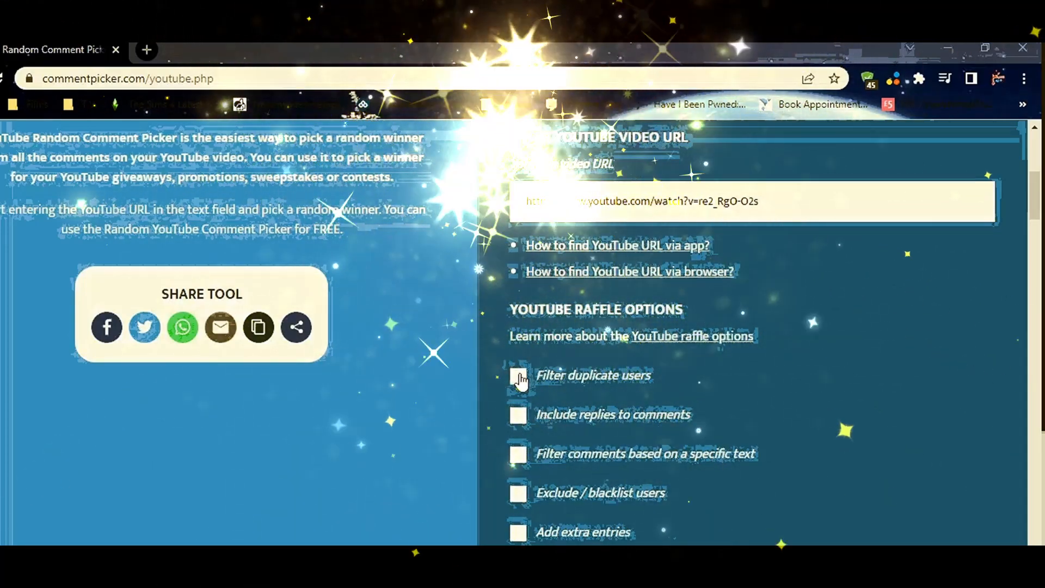
Turn on 'Filter duplicate users' in the YouTube Raffle Options
{"action": "left_click", "coordinate": [520, 375]}
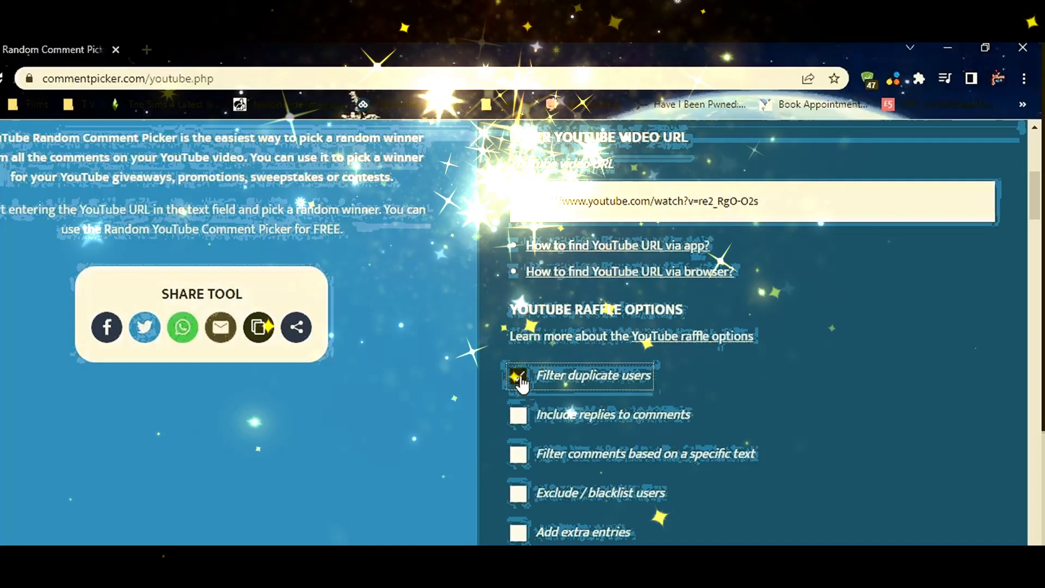
Enable 'Filter comments based on a specific text' and begin entering the word 'spark'
{"action": "left_click", "coordinate": [518, 376]}
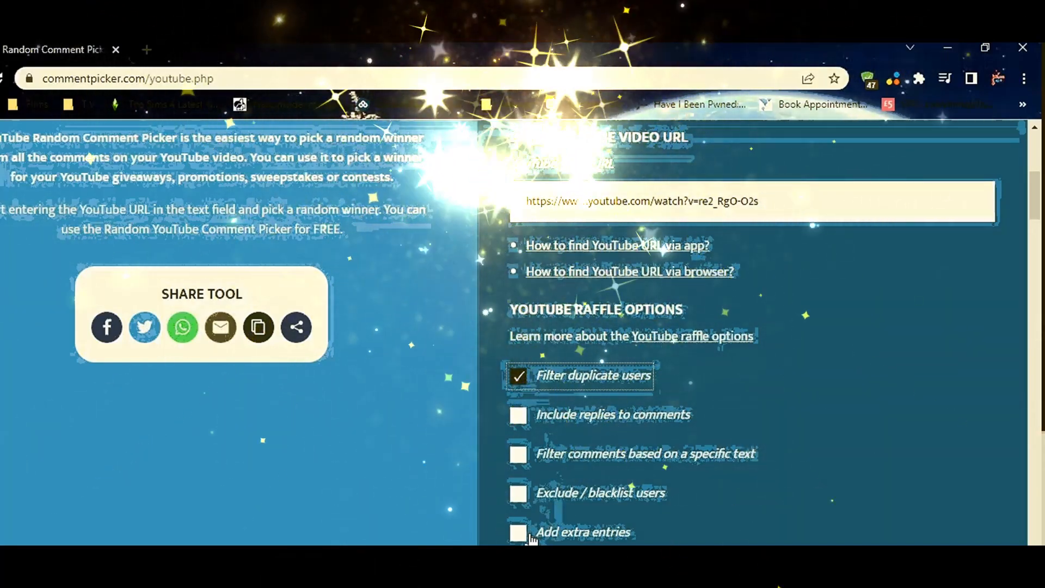
{"action": "scroll", "scroll_direction": "down", "scroll_amount": 3}
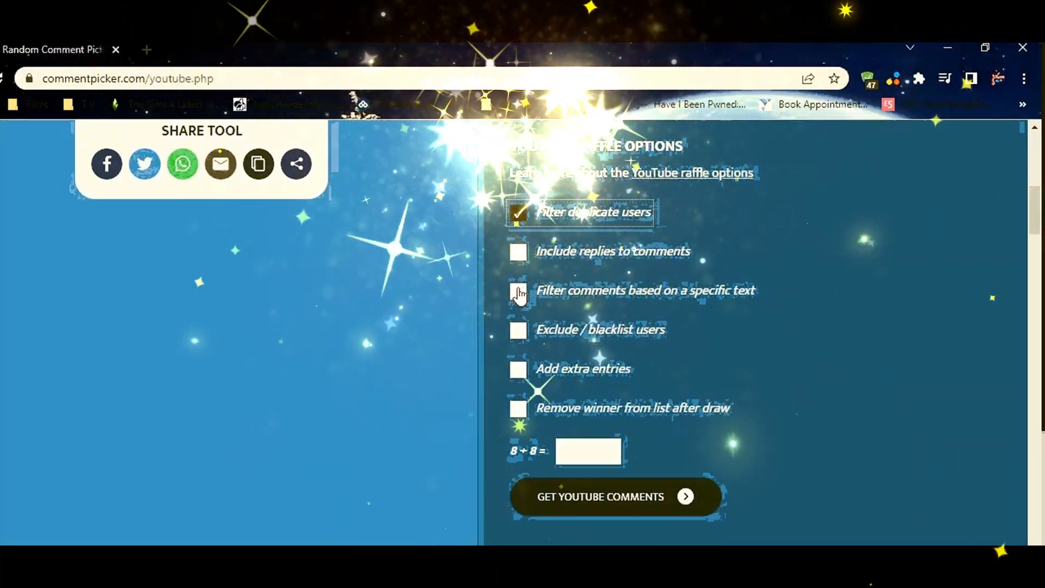
{"action": "left_click", "coordinate": [519, 293]}
{"action": "type", "text": "spark"}
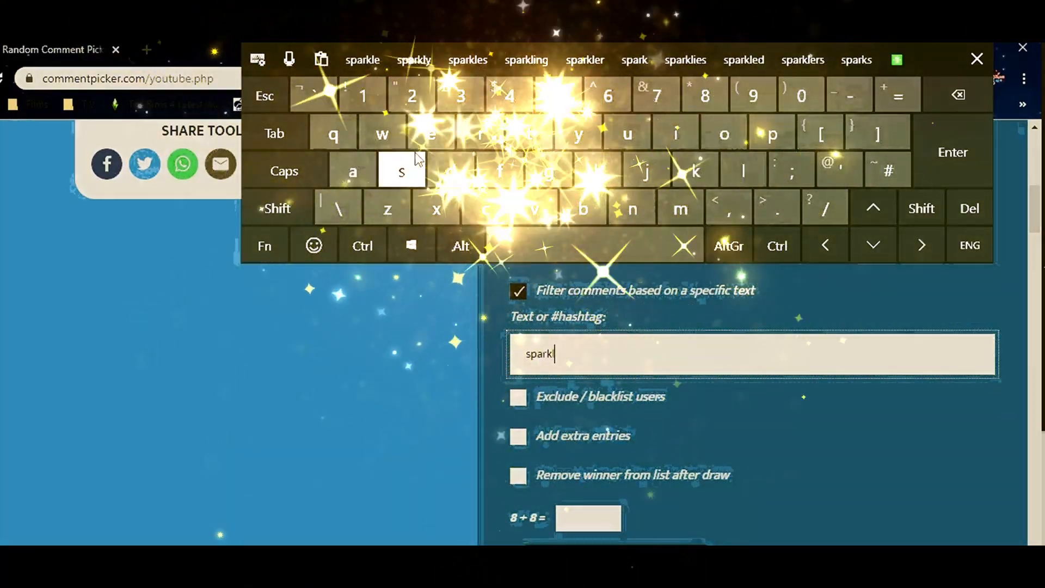
Finish the filter text as 'sparkle' so only matching comments count
{"action": "type", "text": "e"}
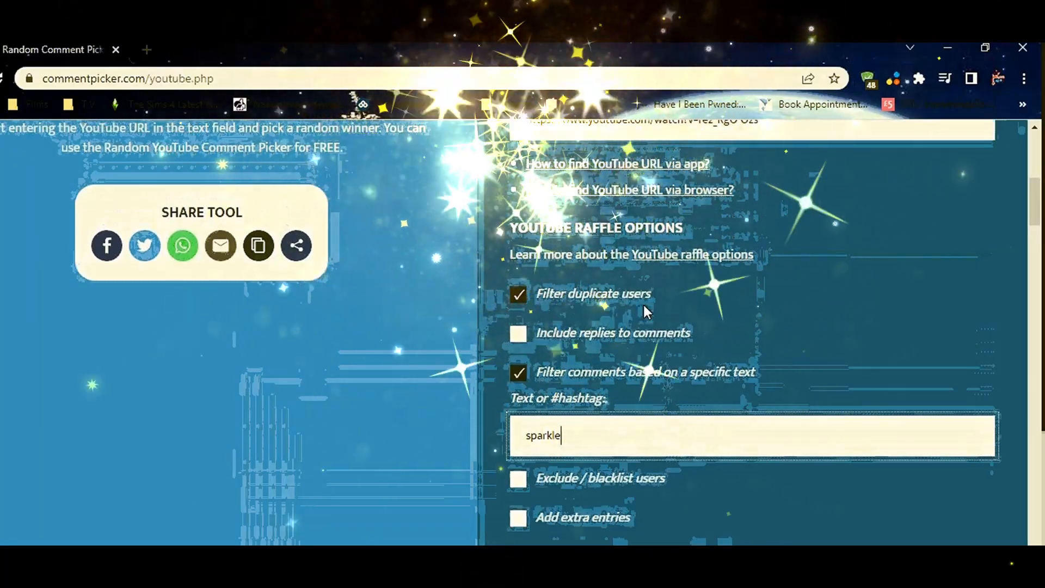
{"action": "scroll", "scroll_direction": "down", "scroll_amount": 3}
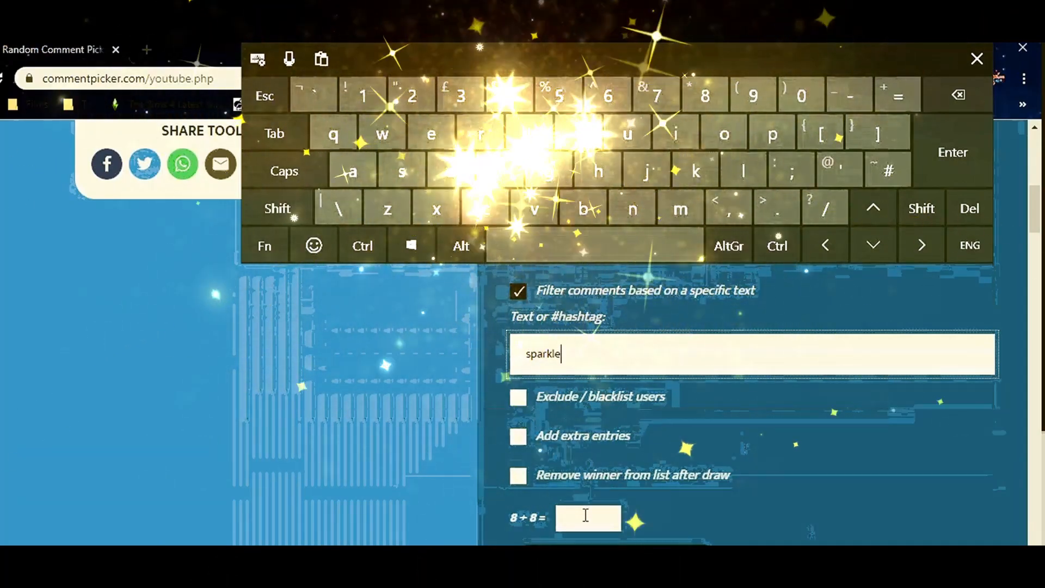
Answer the 8 + 8 verification field with 16
{"action": "type", "text": "1"}
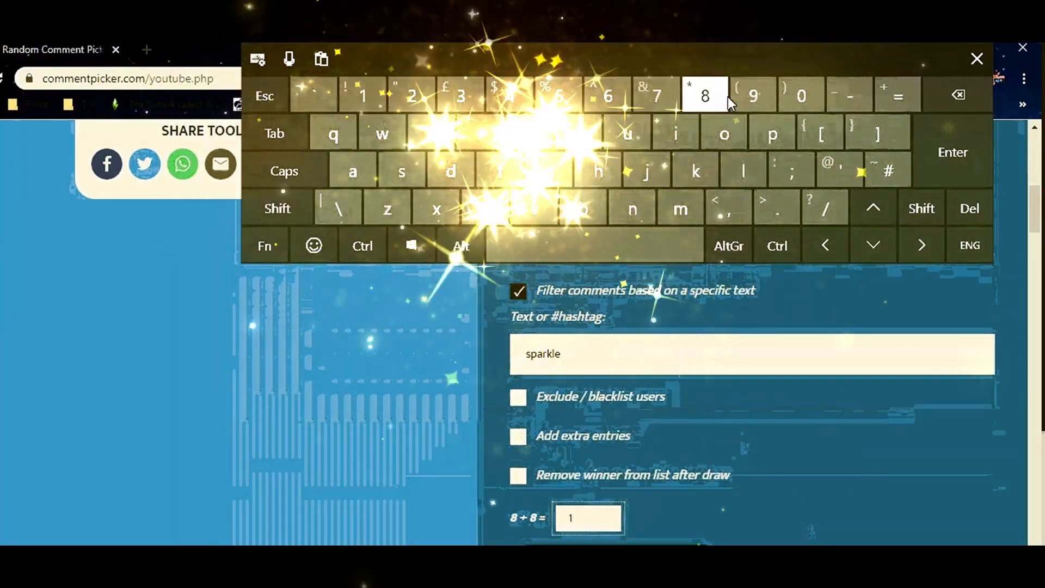
{"action": "type", "text": "16"}
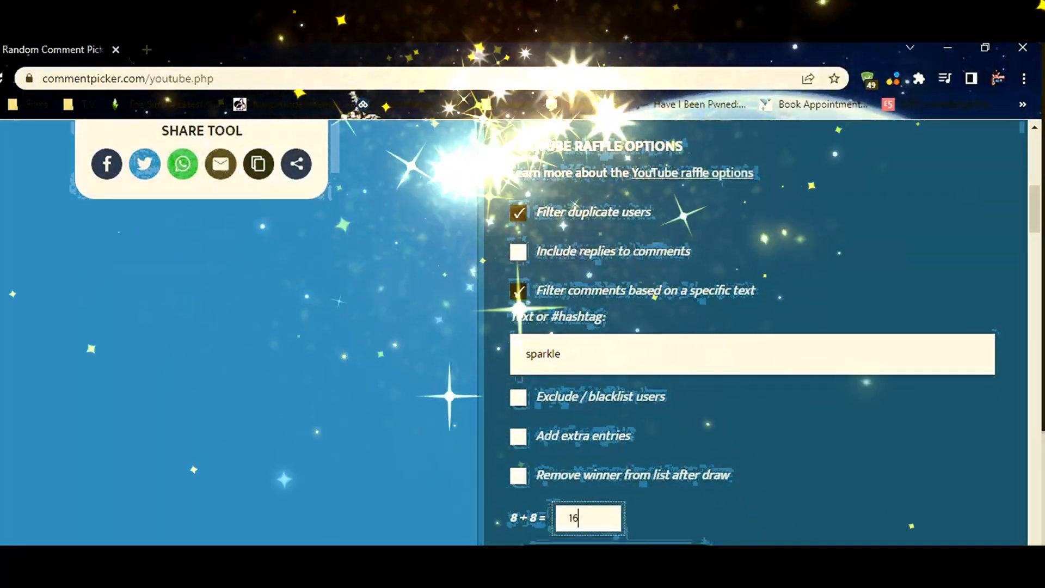
{"action": "scroll", "scroll_direction": "down", "scroll_amount": 3}
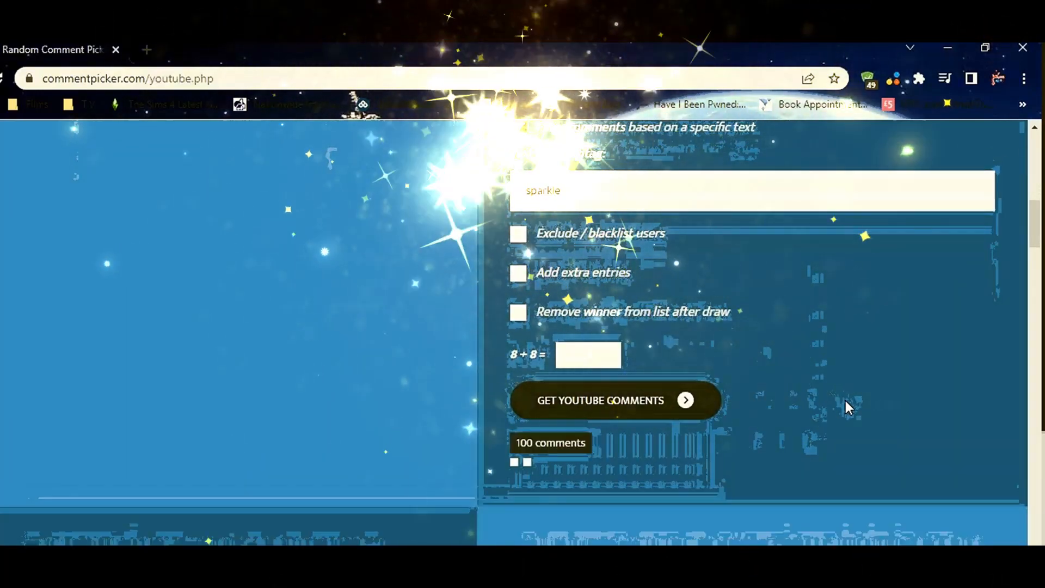
Fetch the video's comments, yielding 329 unique comments, and reach the raffle section
{"action": "left_click", "coordinate": [600, 400]}
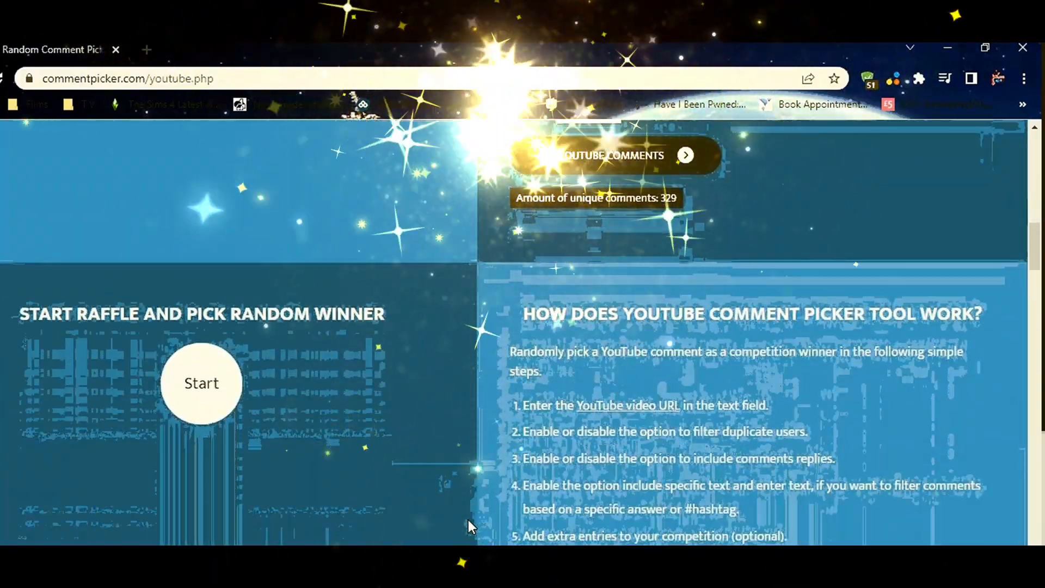
{"action": "scroll", "scroll_direction": "down", "scroll_amount": 3}
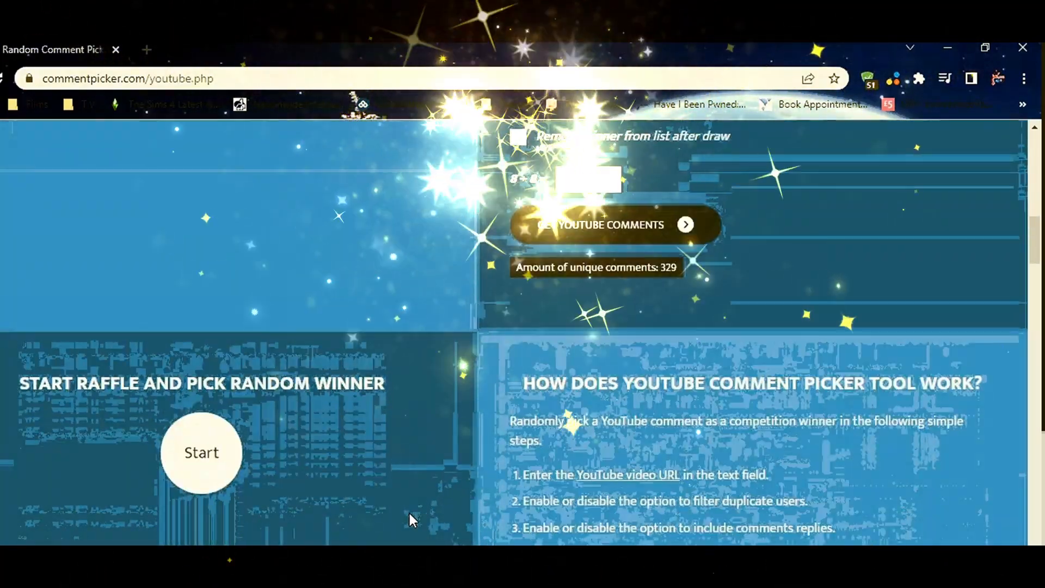
{"action": "scroll", "scroll_direction": "down", "scroll_amount": 3}
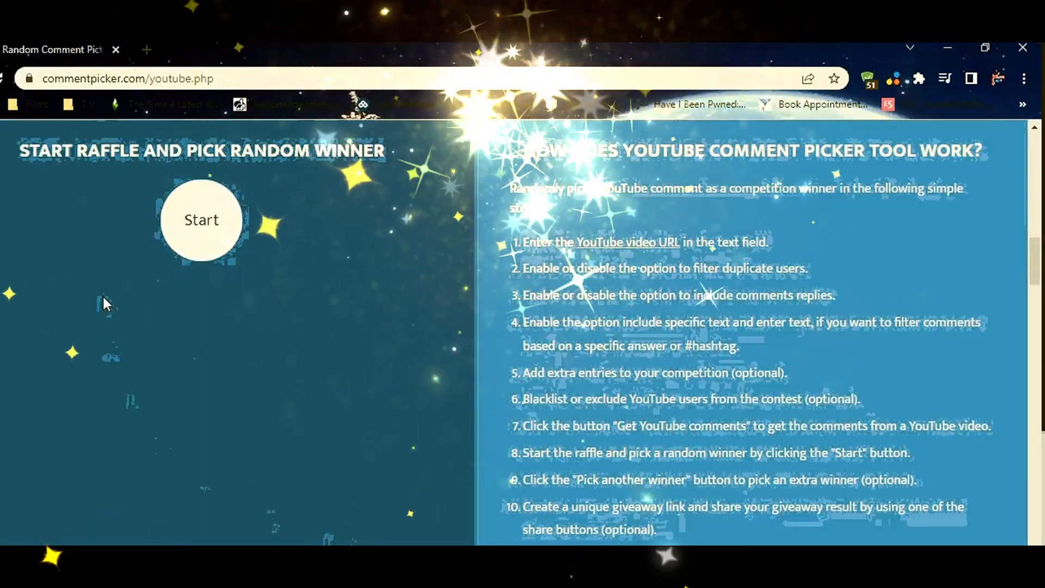
Start the raffle to draw a random winner card from the 329 entries
{"action": "left_click", "coordinate": [200, 220]}
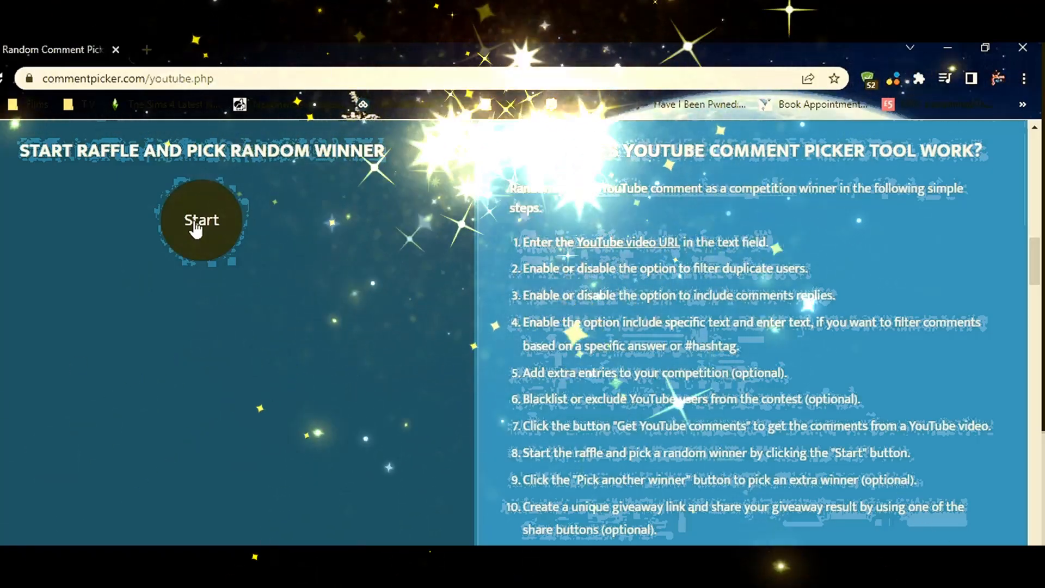
{"action": "left_click", "coordinate": [201, 220]}
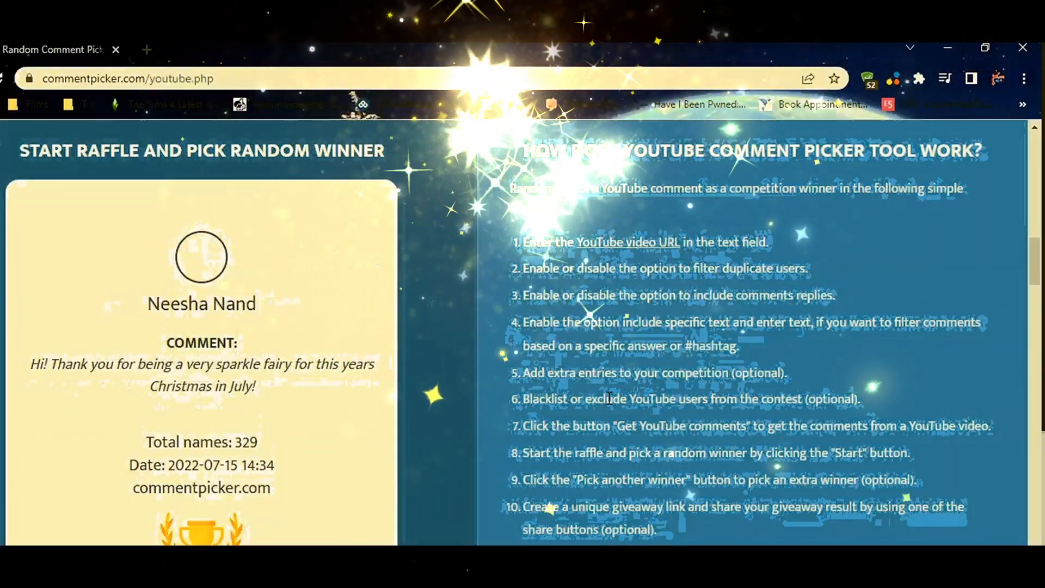